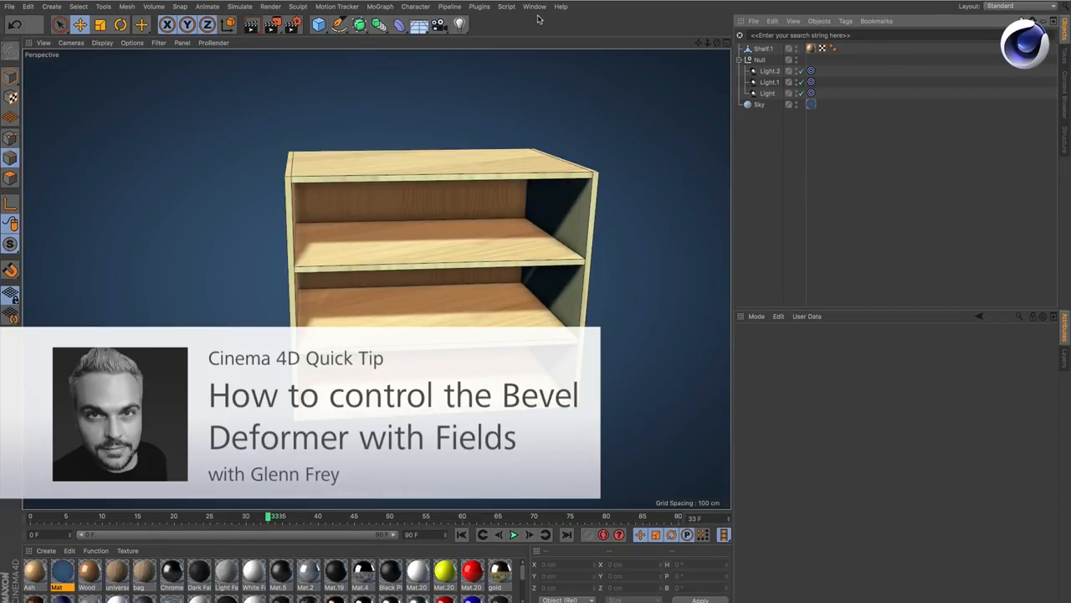
# Open the deformer palette from the top toolbar's deformer icon.
pyautogui.click(399, 24)
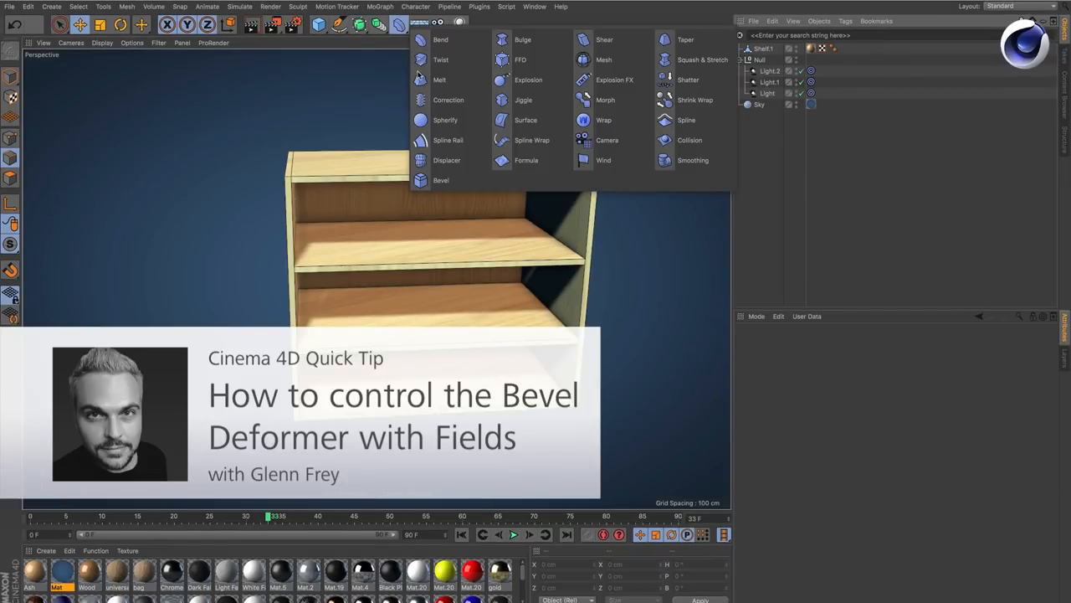
pyautogui.moveTo(441, 180)
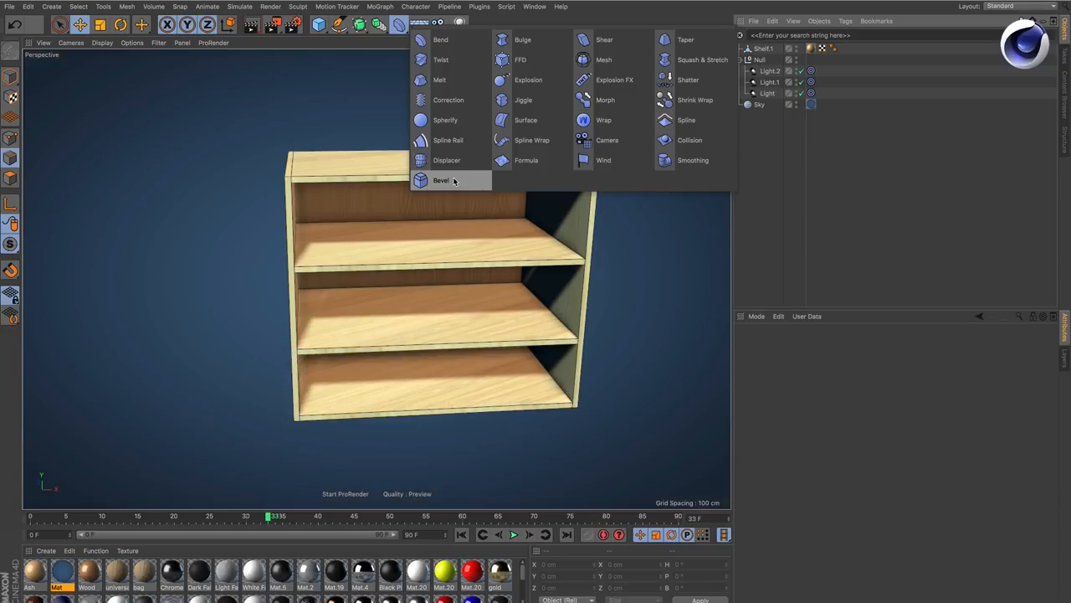
# Add a Bevel deformer for the Shelf object.
pyautogui.click(440, 180)
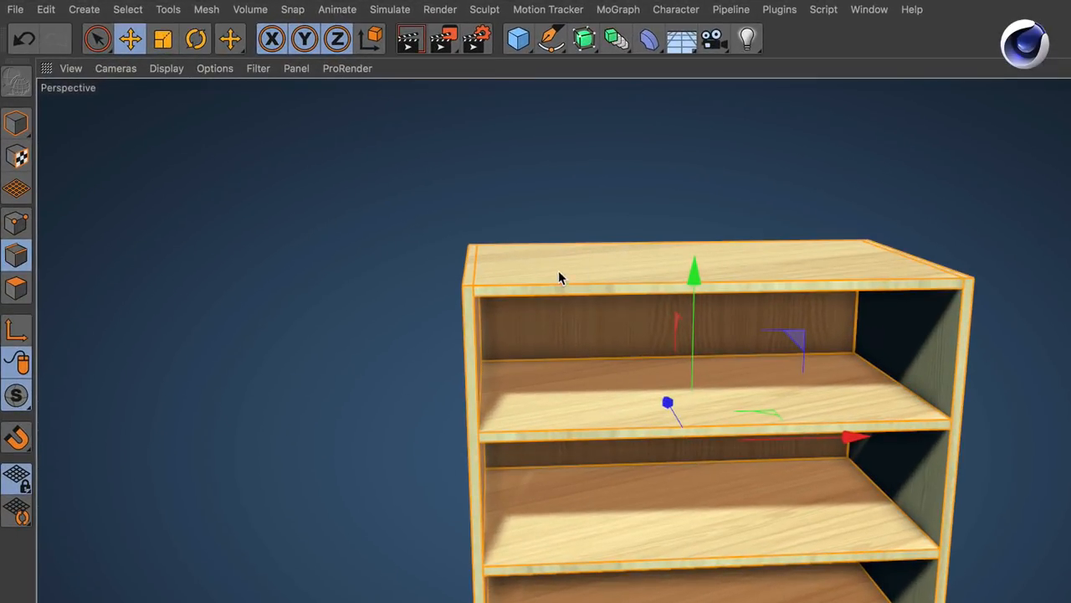
# Open the Edge Selection tag's attributes on the shelf.
pyautogui.click(128, 9)
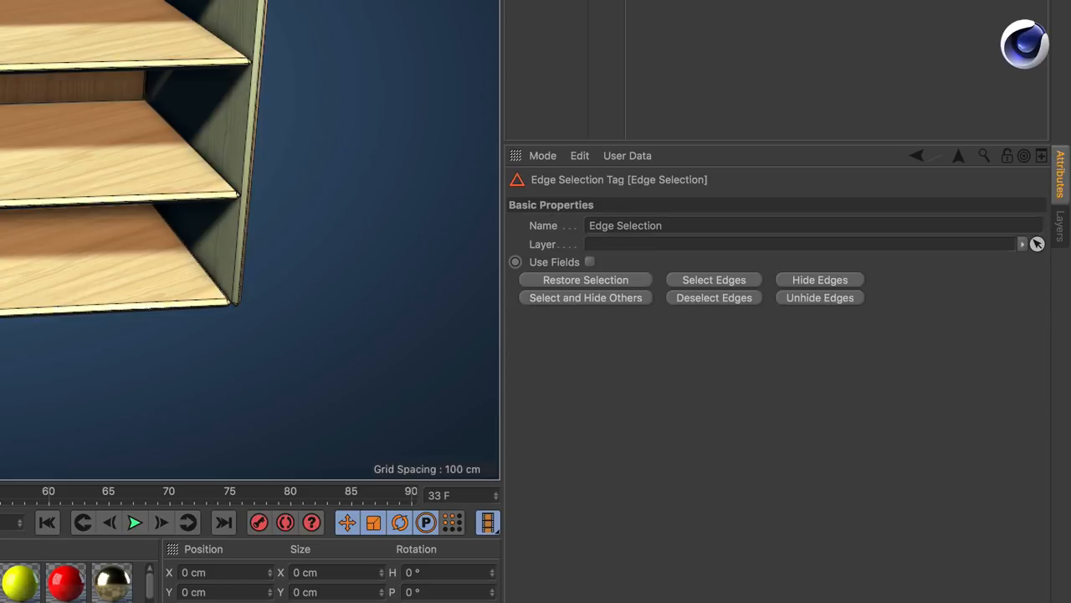
pyautogui.moveTo(591, 267)
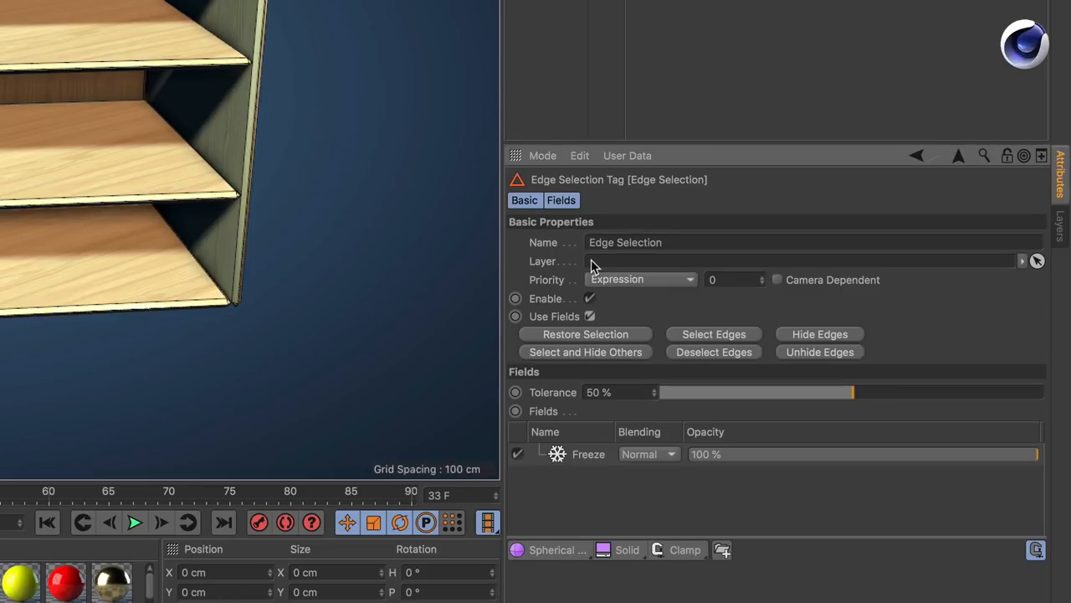
# Add a Spherical Field to the Edge Selection fields and show the Bevel deformer's settings.
pyautogui.click(516, 454)
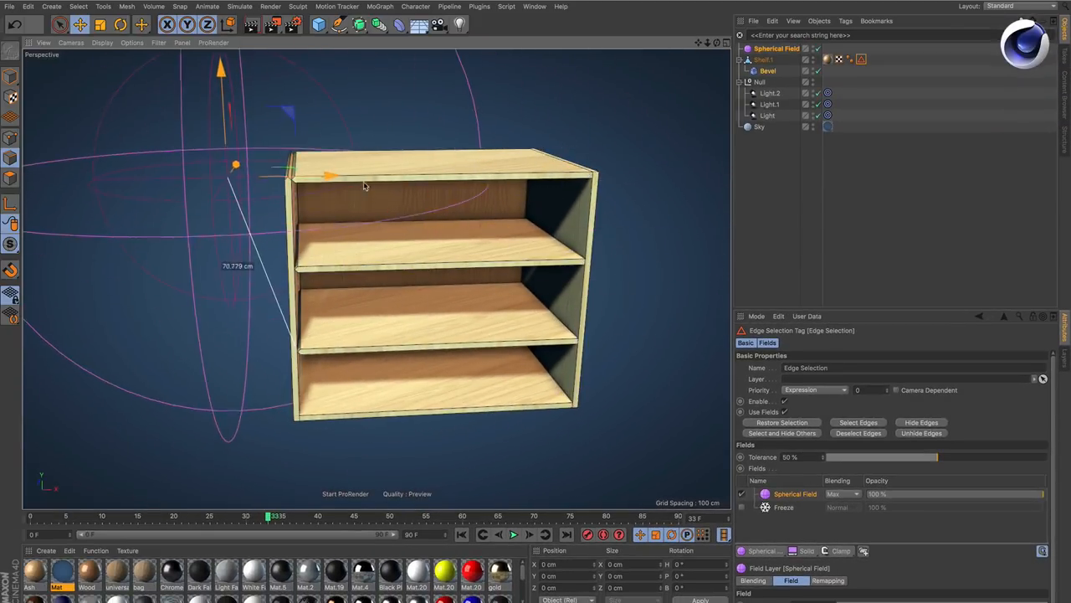
pyautogui.click(768, 70)
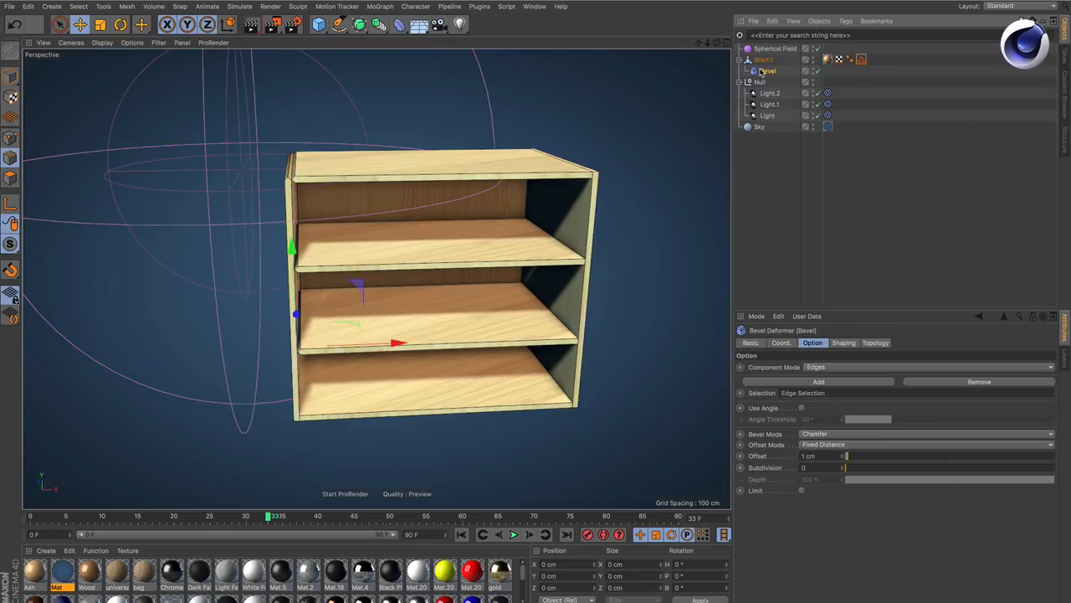
# Set Bevel Subdivision to 8 and view the Spherical Field's 100 cm size settings.
pyautogui.click(767, 70)
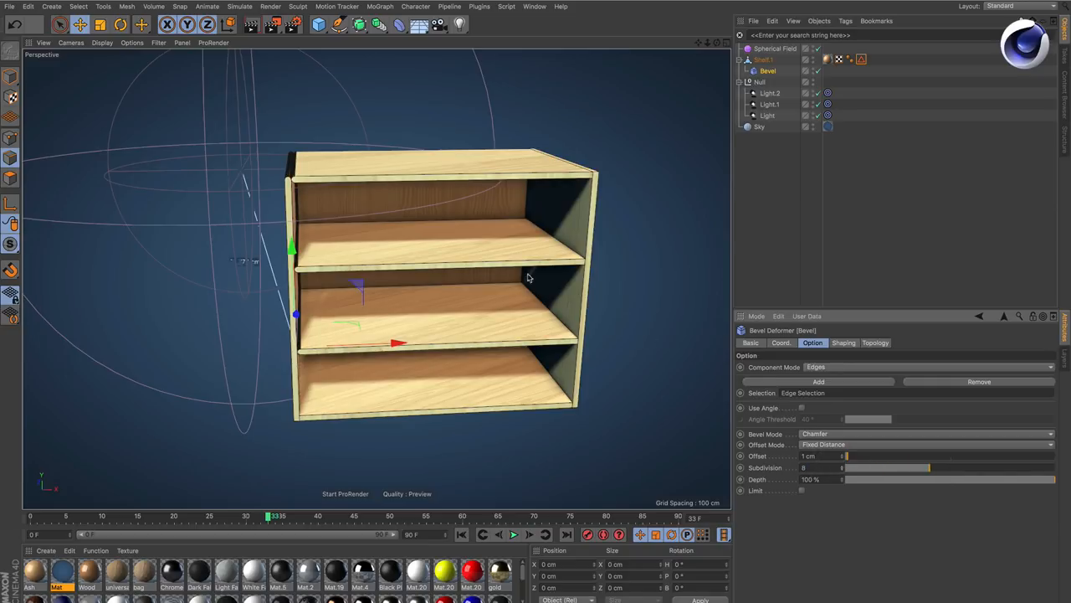
pyautogui.click(774, 47)
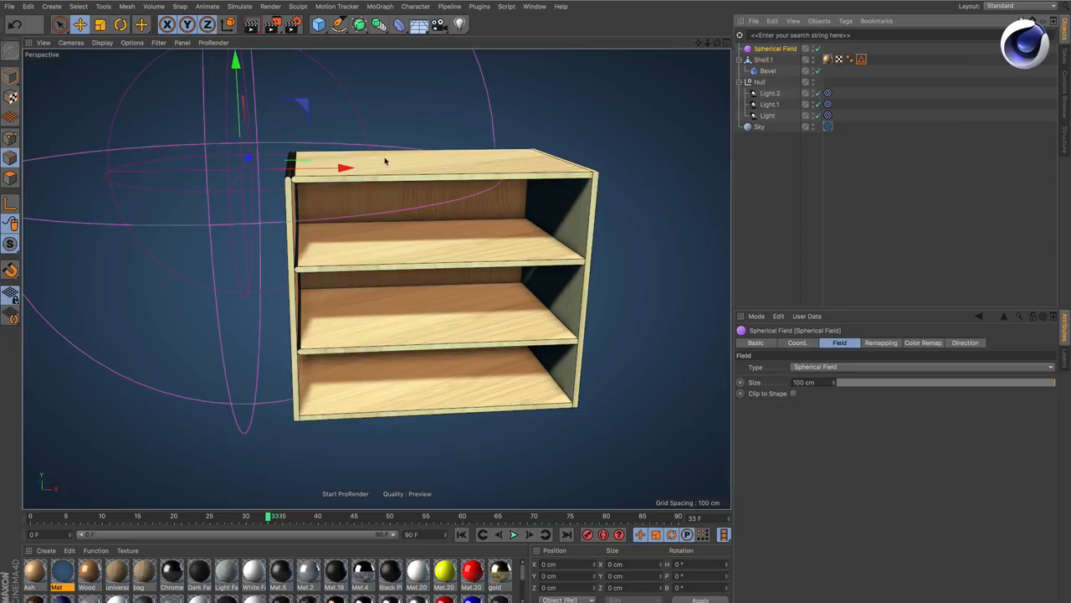